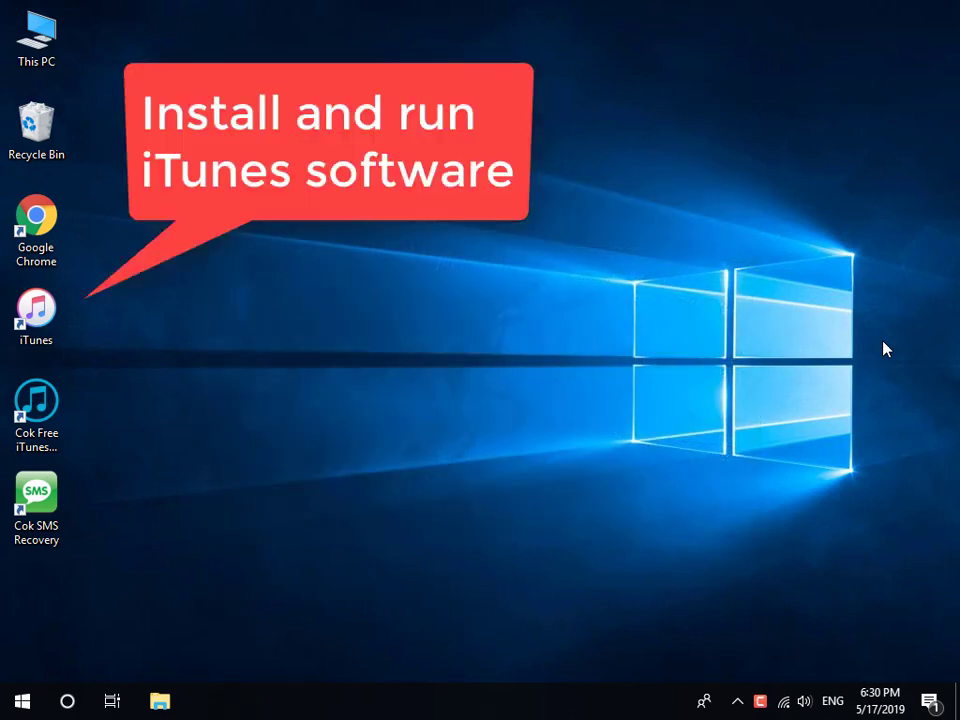
Launch iTunes from the desktop and show the connected iPhone X's summary page
left_click(36, 316)
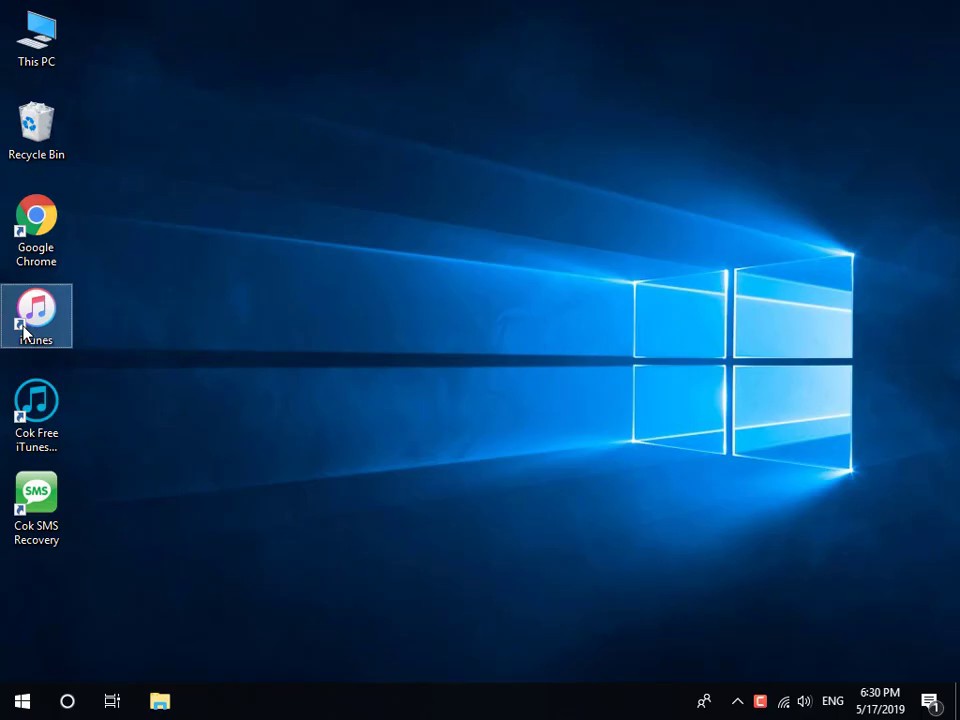
double_click(36, 316)
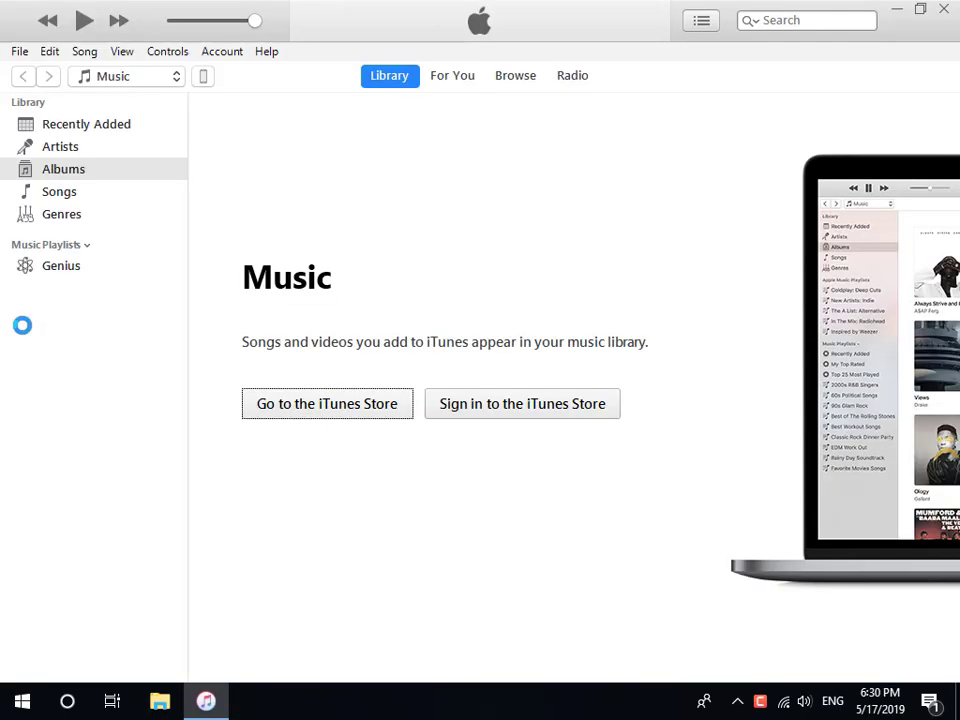
mouse_move(204, 76)
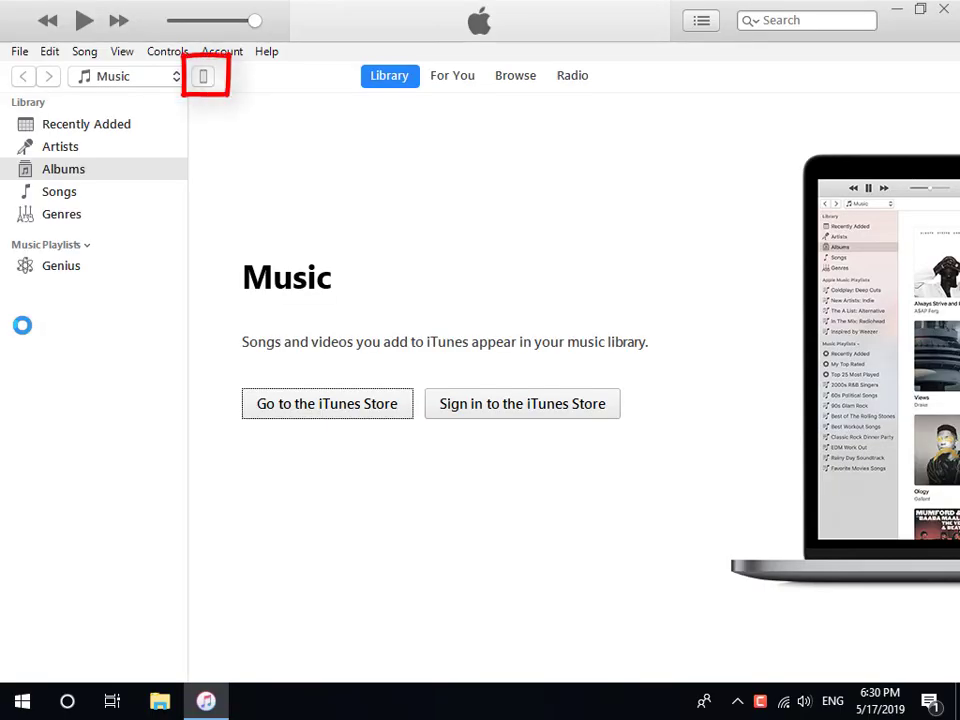
left_click(204, 76)
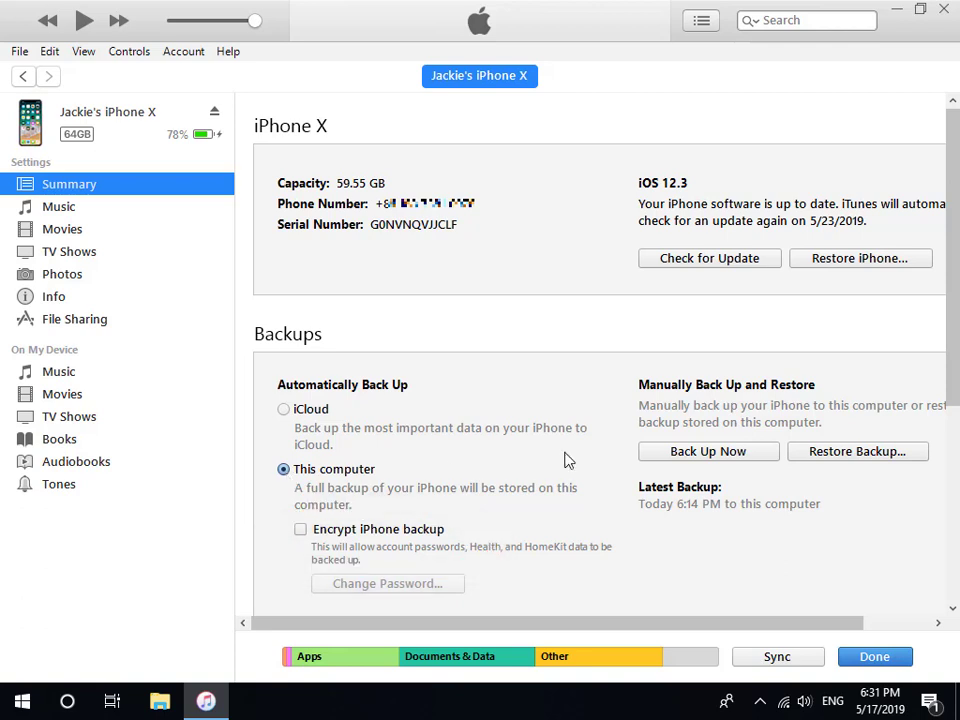
Run Back Up Now for the iPhone X, then close iTunes and launch Cok Free iTunes Backup Extractor
left_click(708, 452)
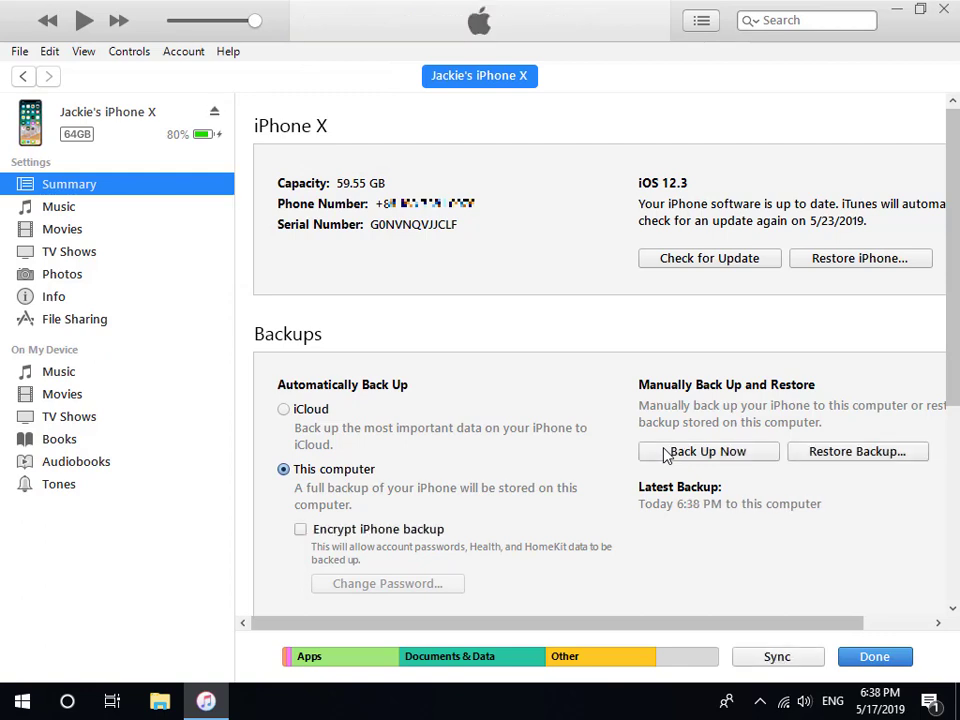
mouse_move(946, 8)
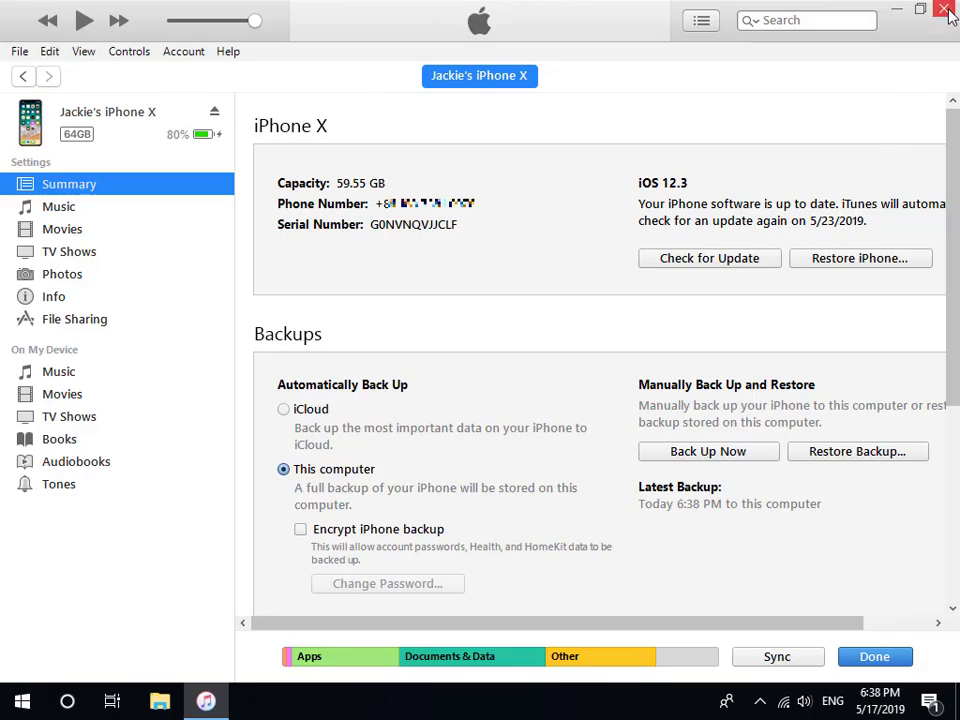
left_click(946, 8)
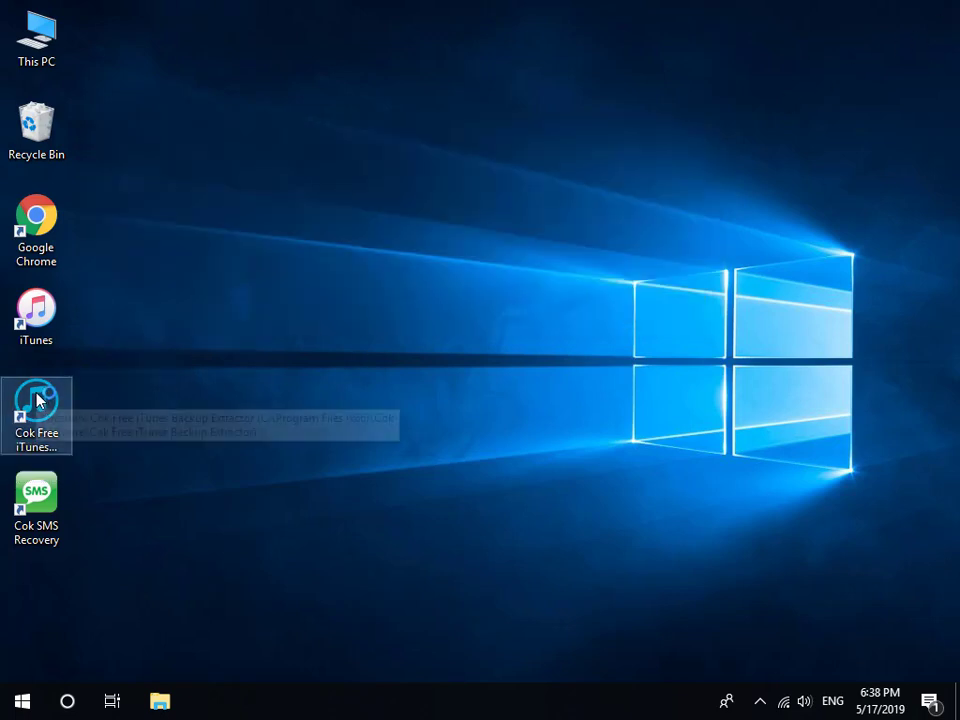
double_click(36, 404)
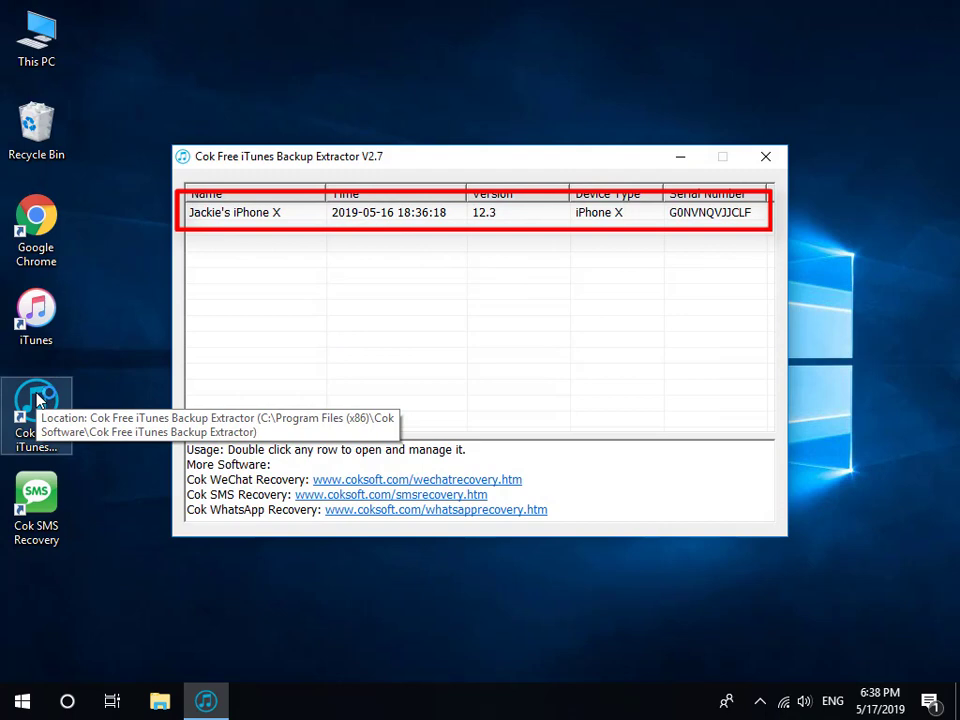
mouse_move(314, 260)
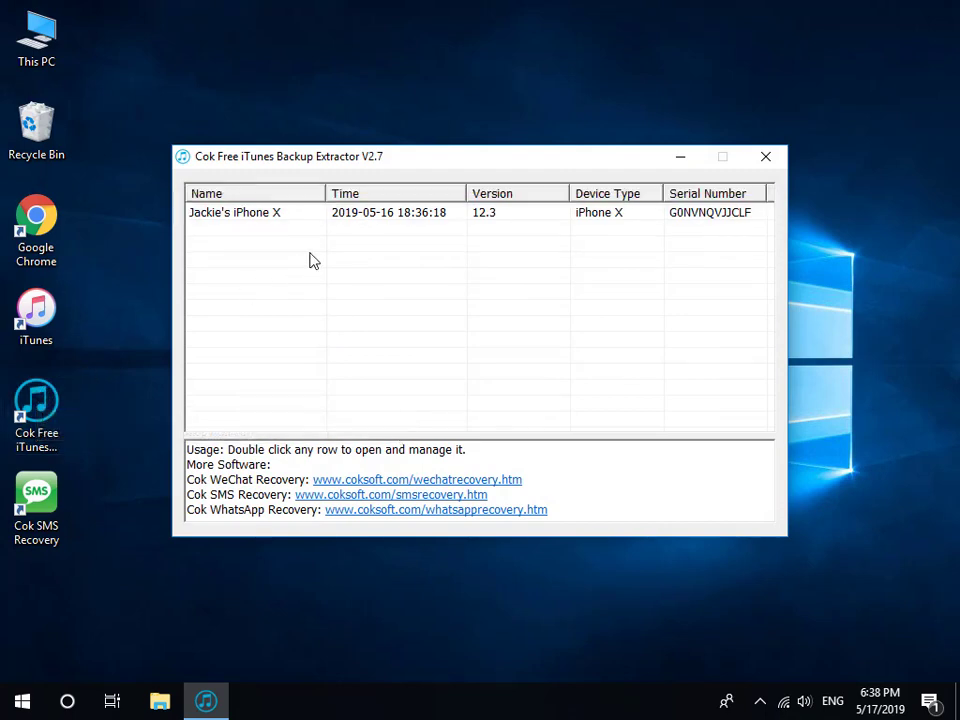
Browse the iPhone X backup's Messages catalog and select the sms.db database
double_click(234, 212)
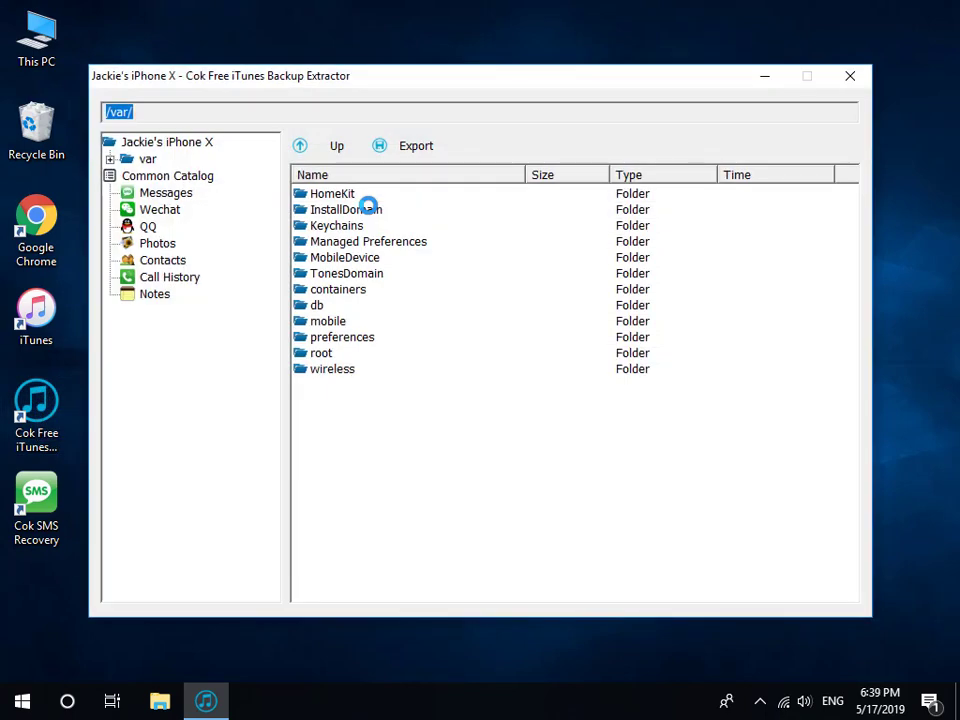
left_click(166, 192)
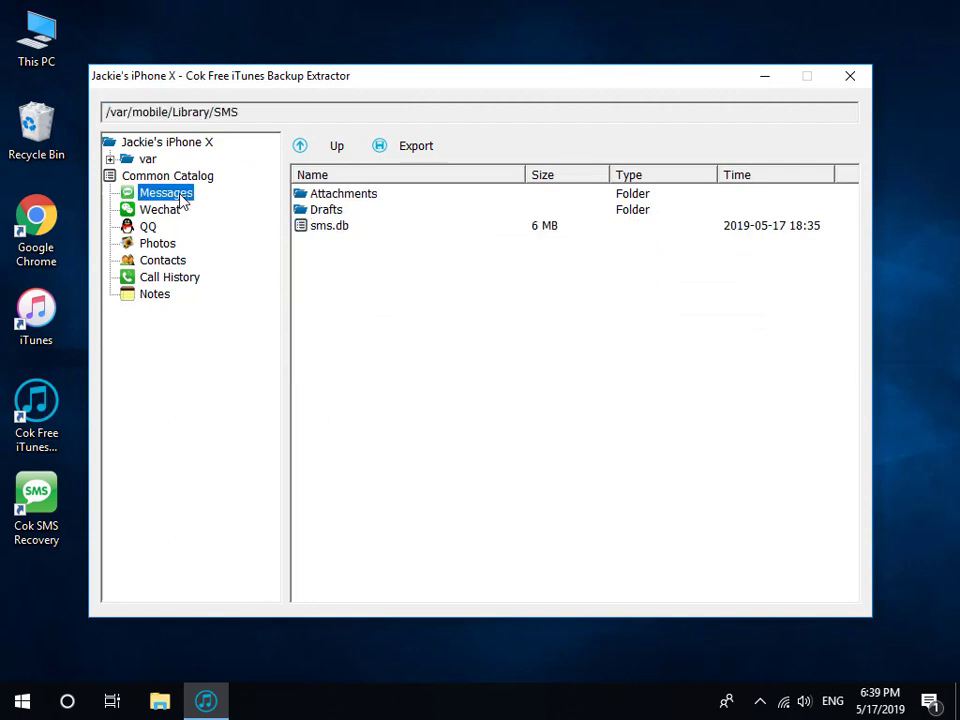
mouse_move(276, 220)
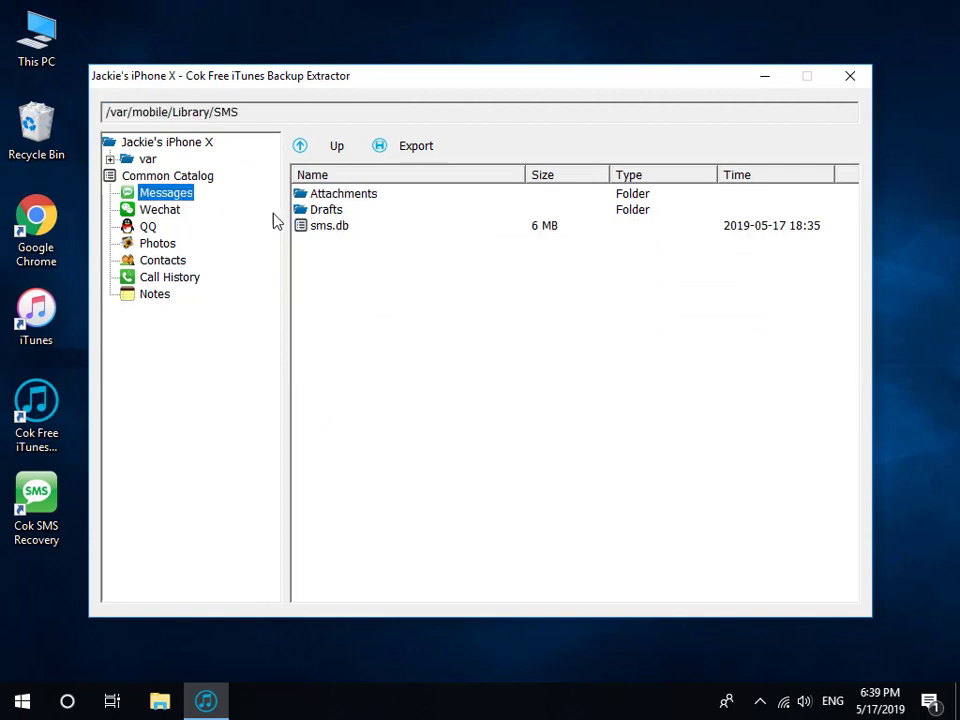
left_click(328, 224)
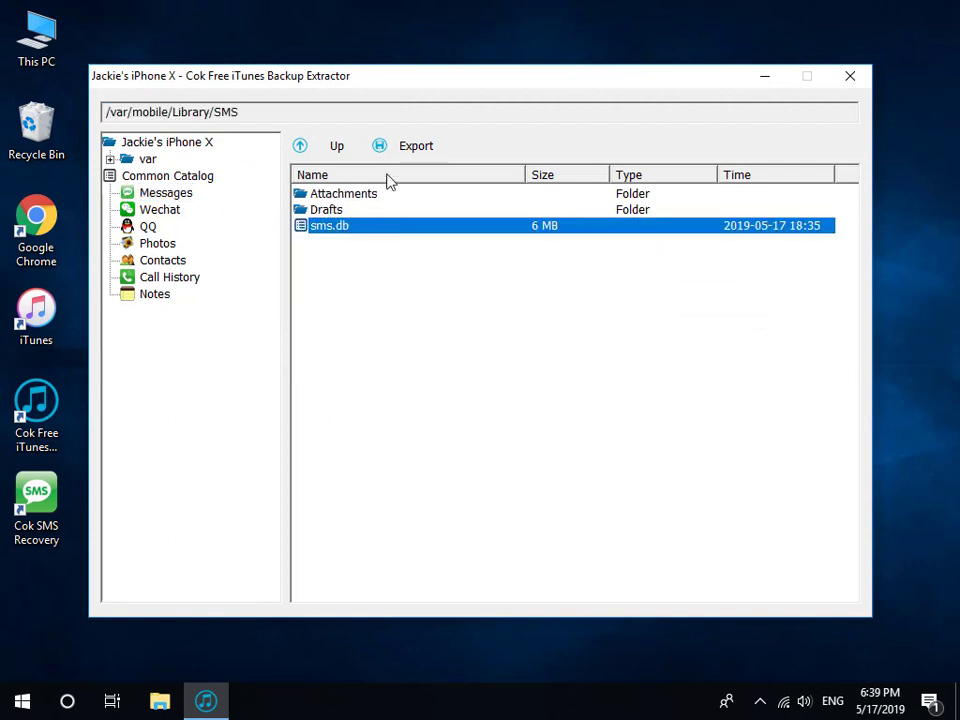
Export sms.db to the Desktop folder and close the backup extractor
left_click(416, 144)
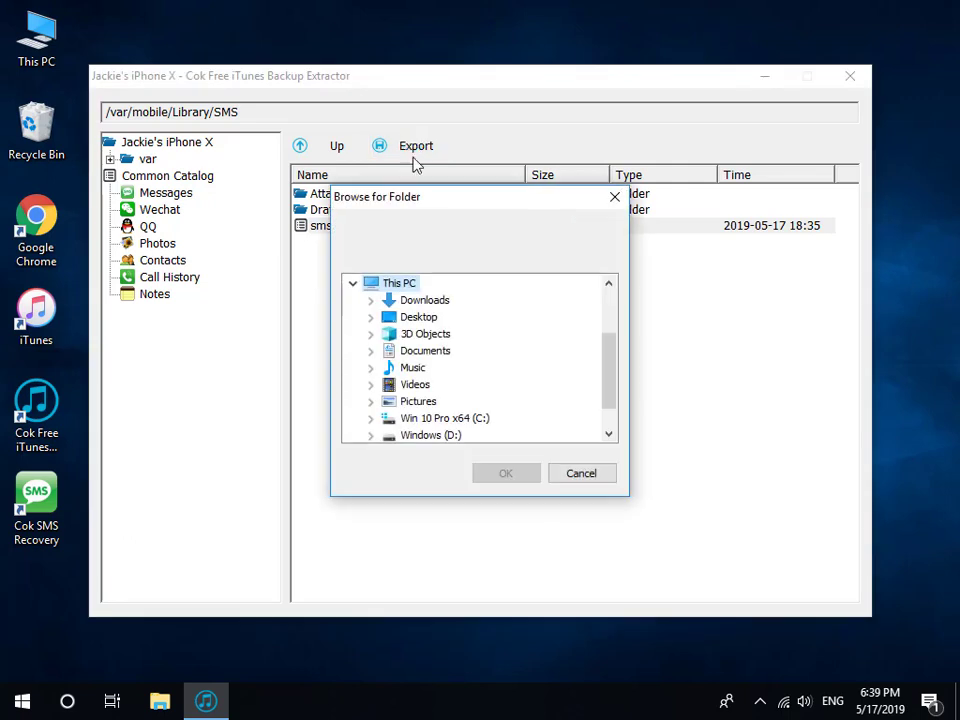
left_click(418, 316)
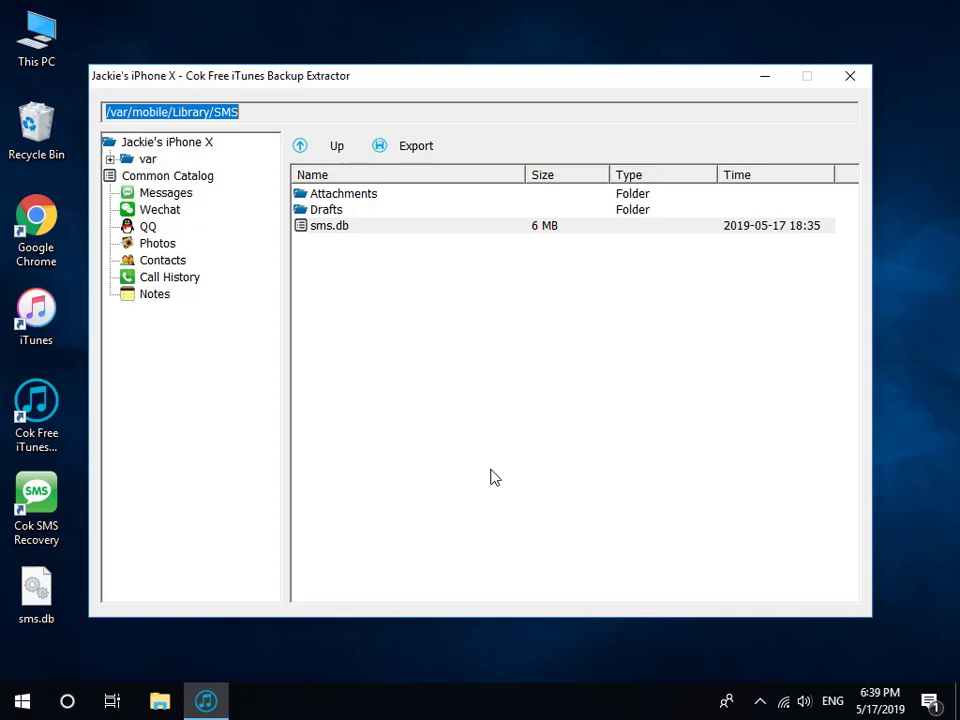
mouse_move(850, 76)
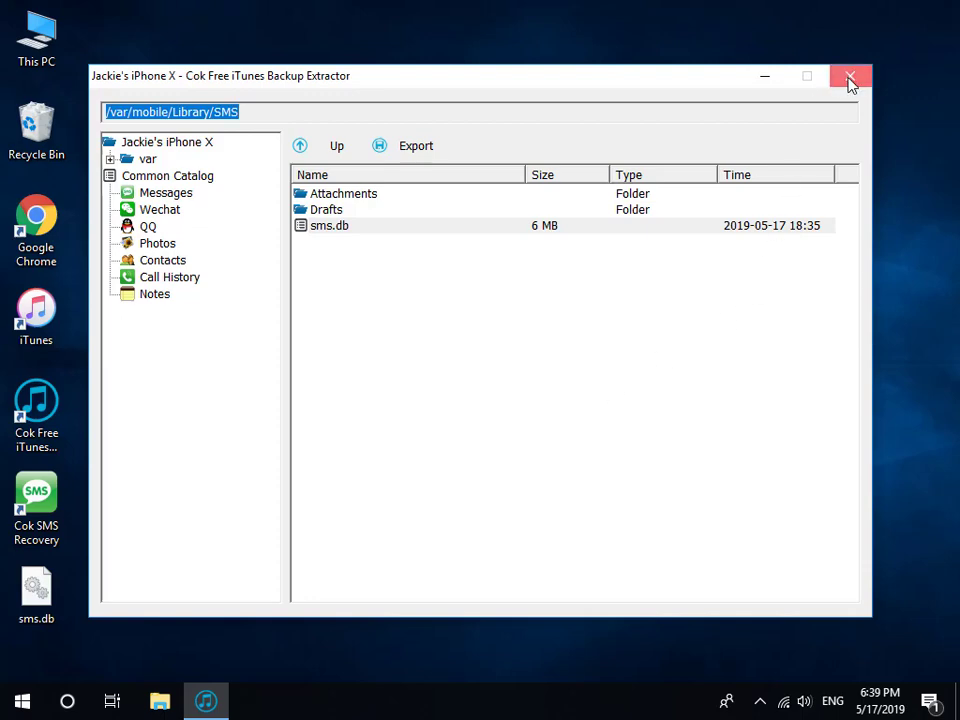
left_click(850, 76)
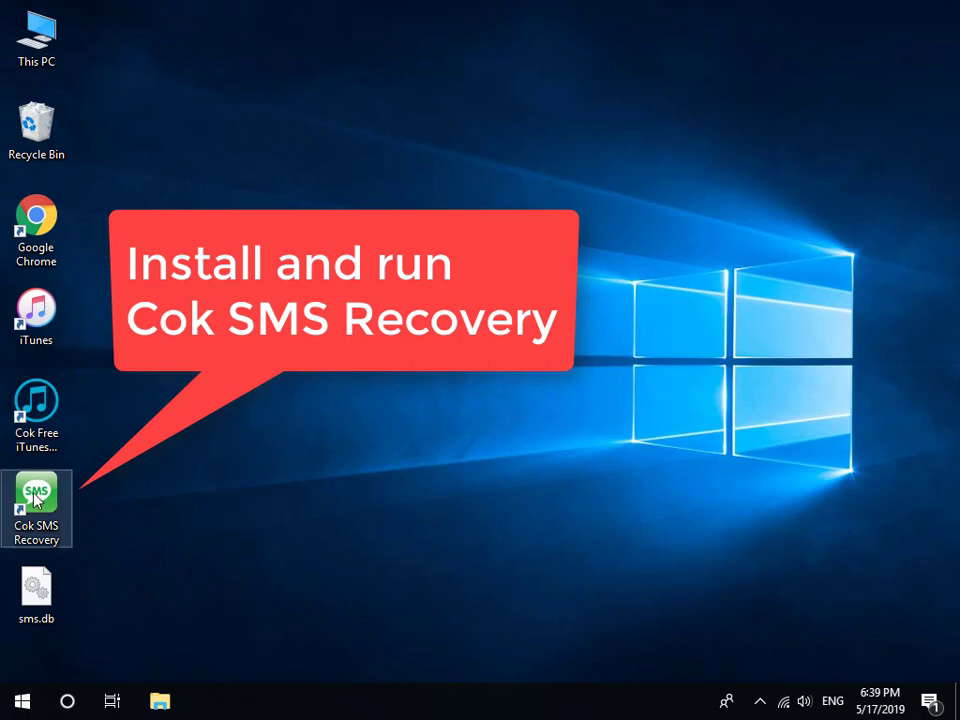
Start Cok SMS Recovery from its desktop shortcut
double_click(36, 508)
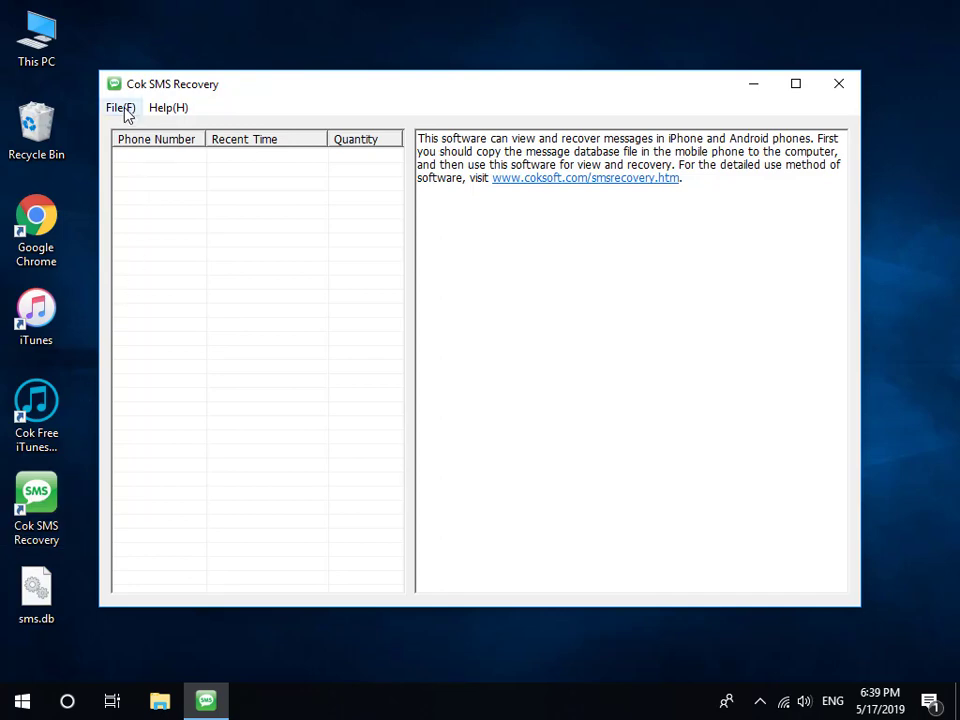
Load the Desktop sms.db via File > Open SMS database so conversations are listed
left_click(120, 108)
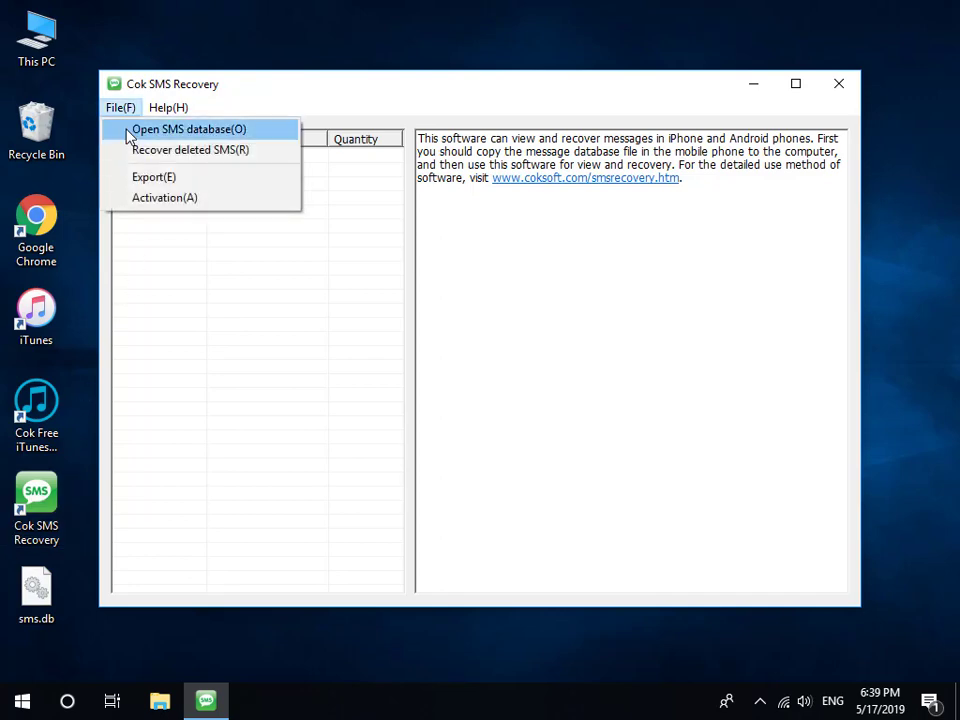
left_click(188, 128)
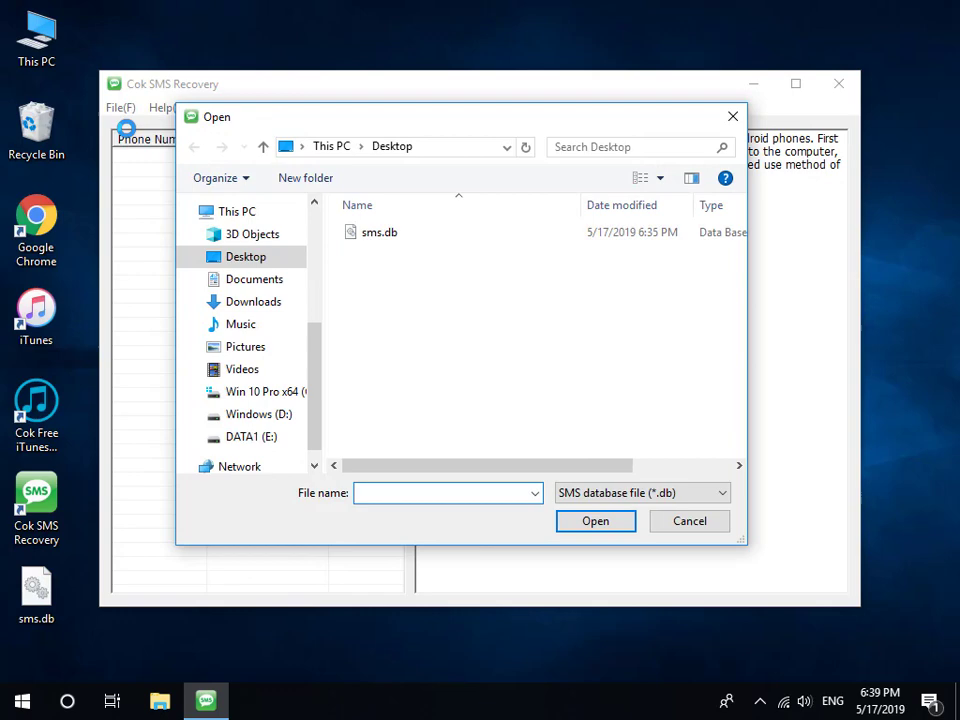
left_click(380, 232)
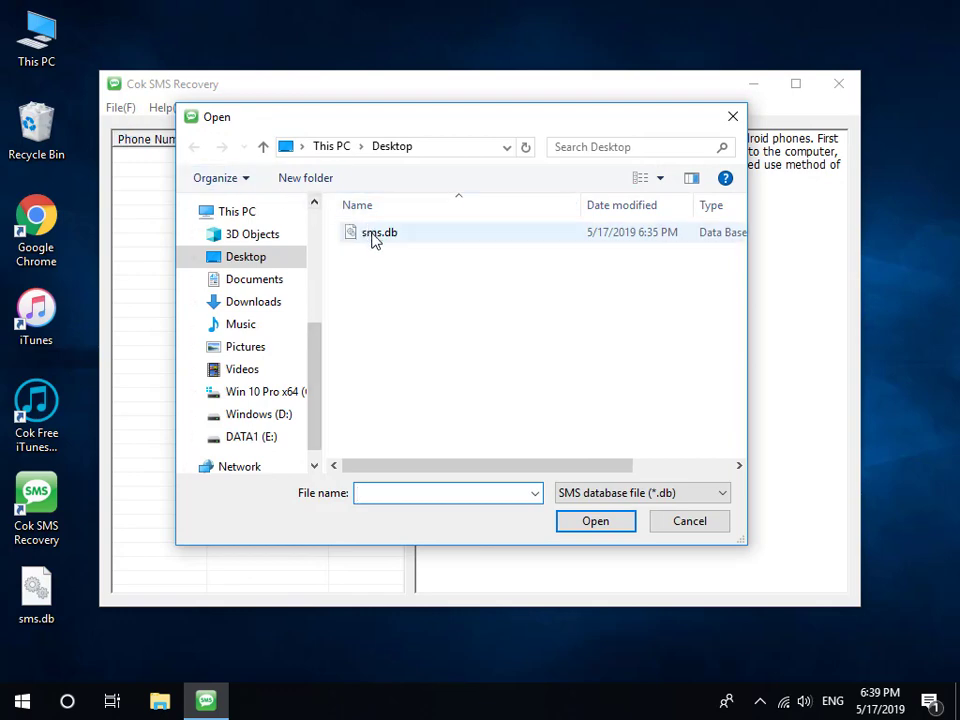
left_click(380, 232)
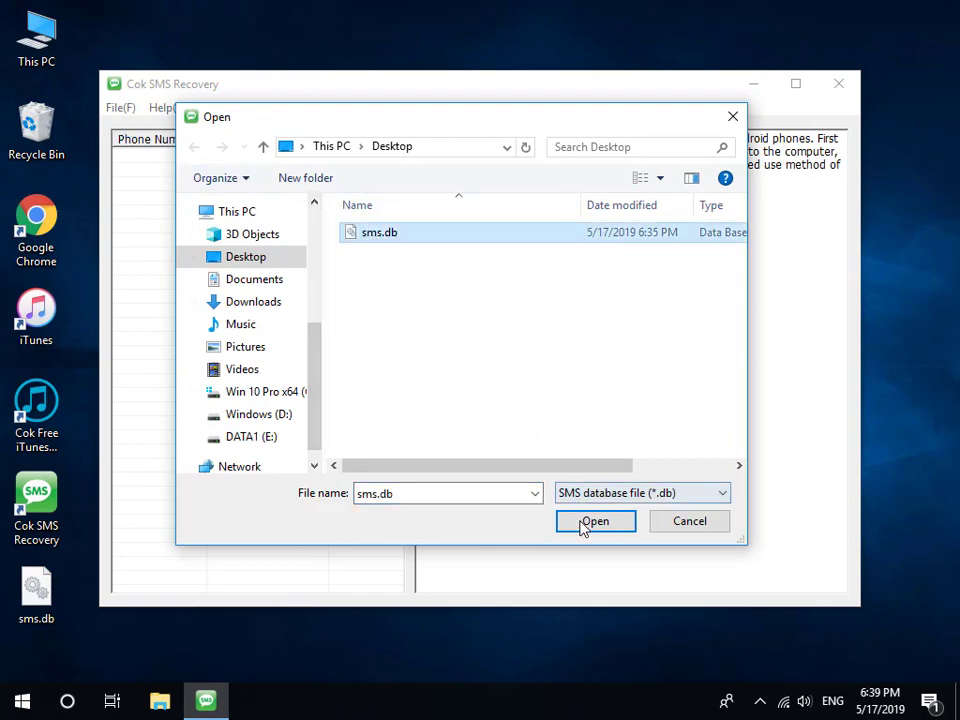
left_click(596, 520)
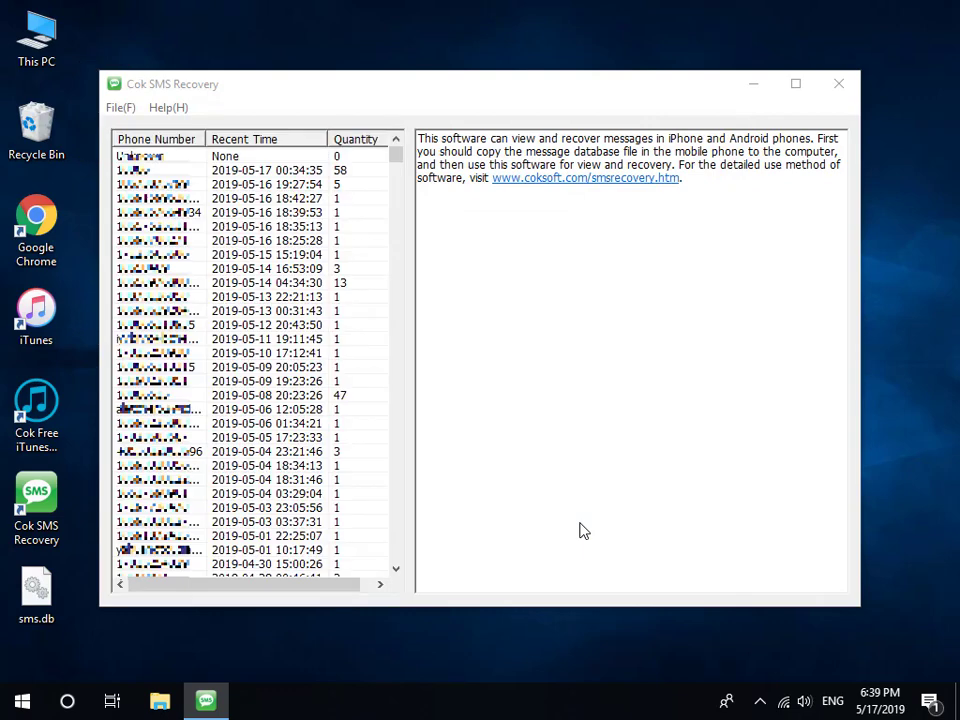
mouse_move(210, 190)
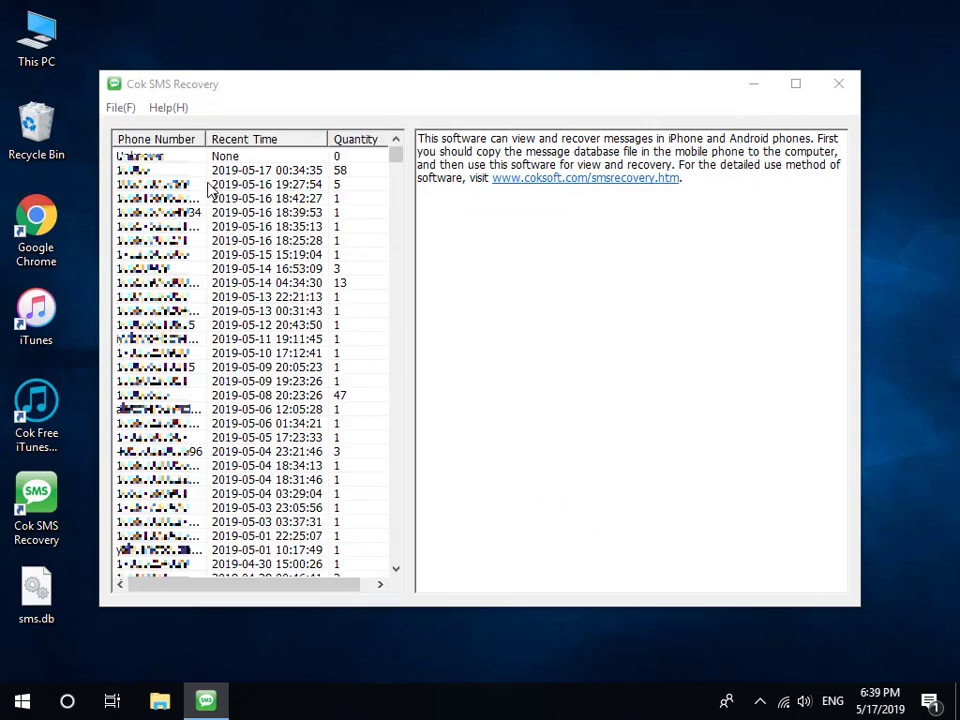
Show the five-message 2019-05-16 conversation for copying, then close Cok SMS Recovery
left_click(250, 184)
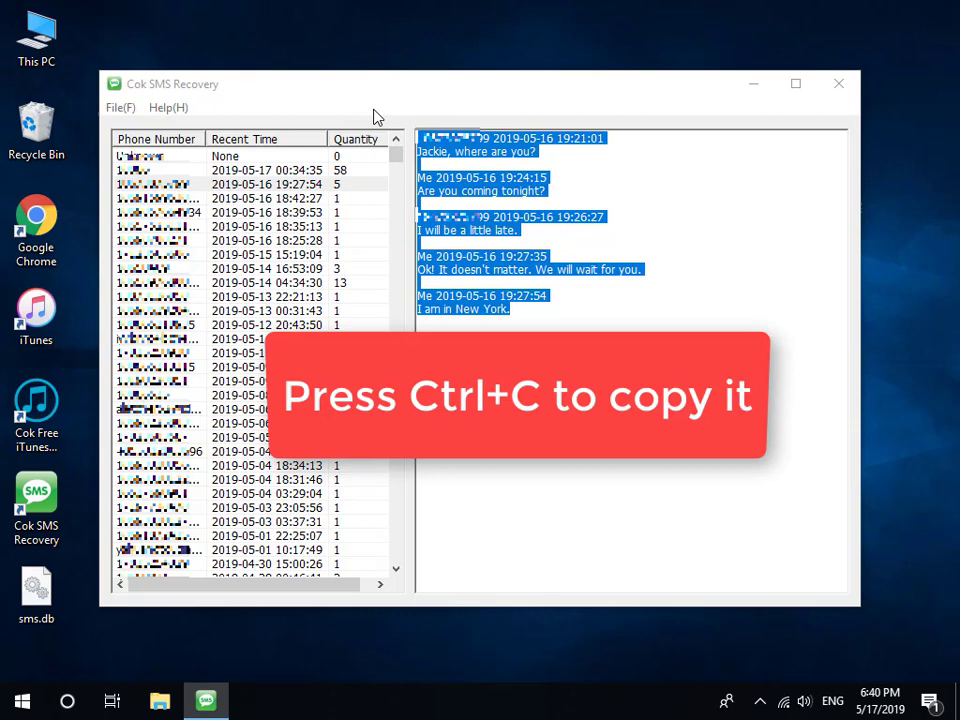
left_click(838, 84)
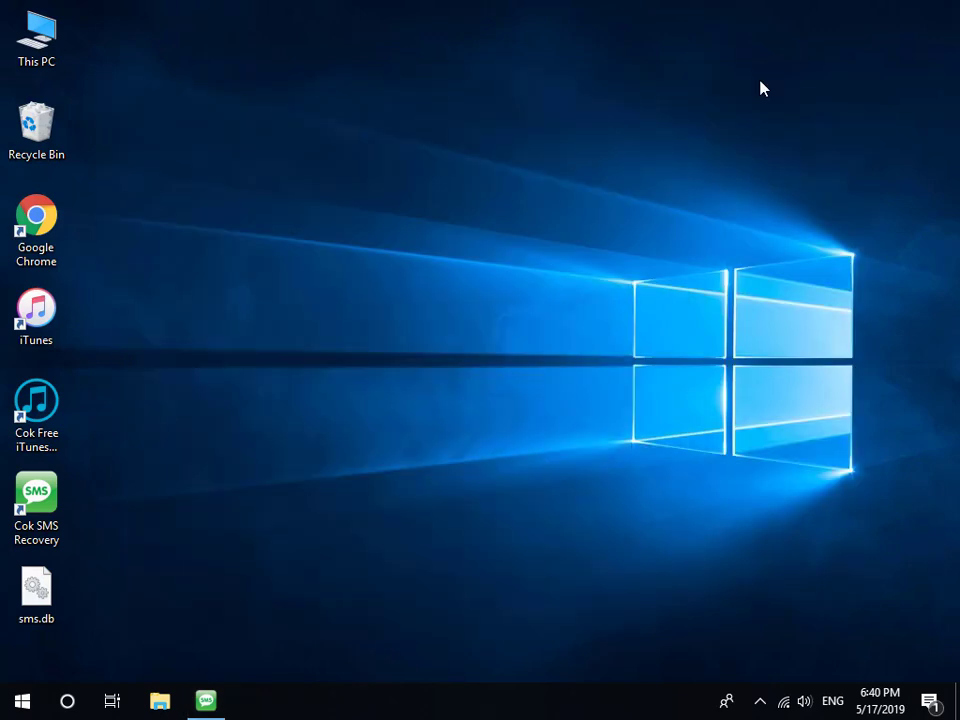
mouse_move(256, 348)
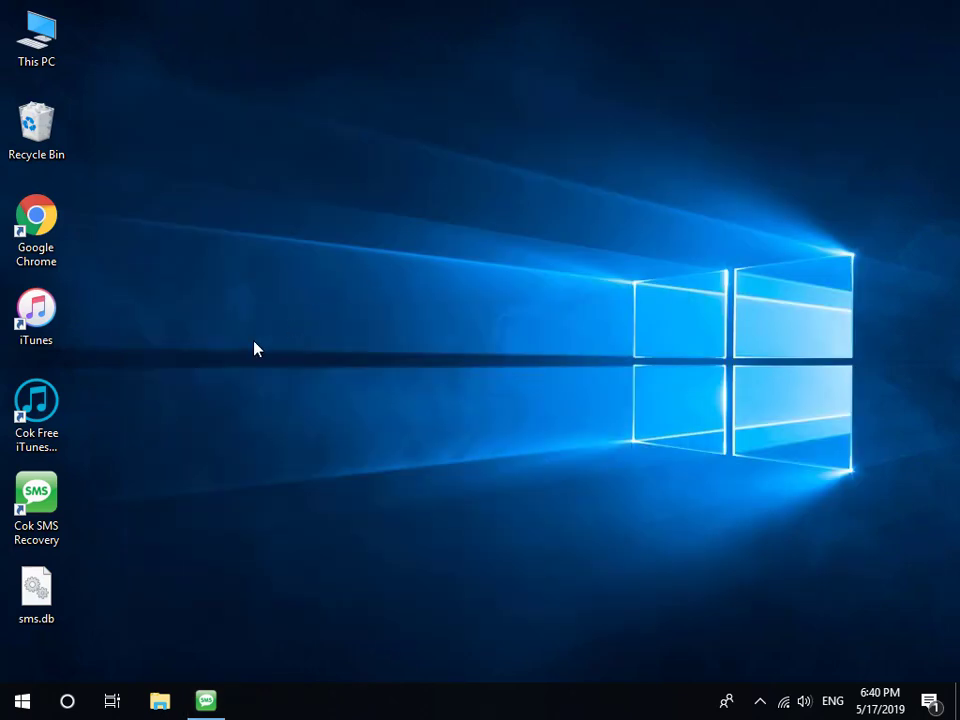
Create 'iPhone text messages.doc' on the desktop and open it in Word
right_click(256, 348)
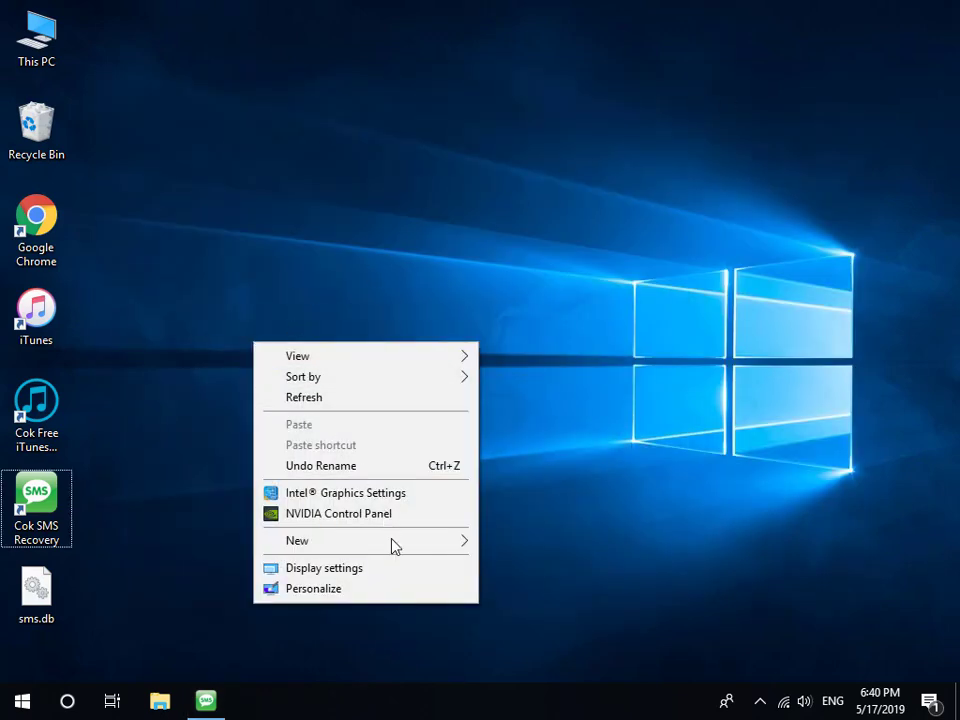
left_click(296, 540)
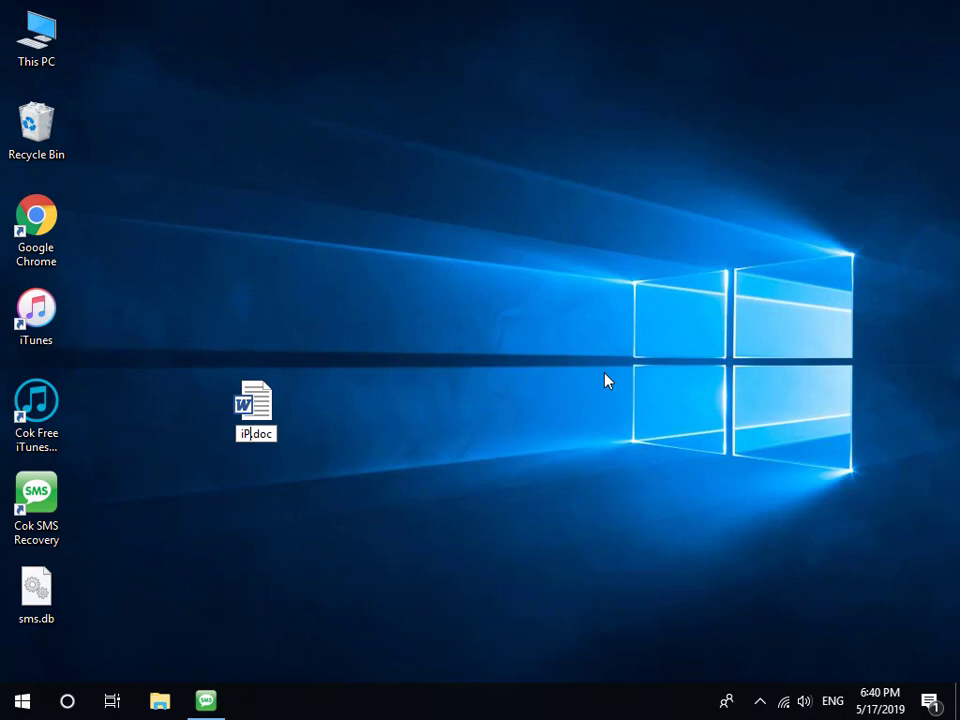
type("Phone text messag")
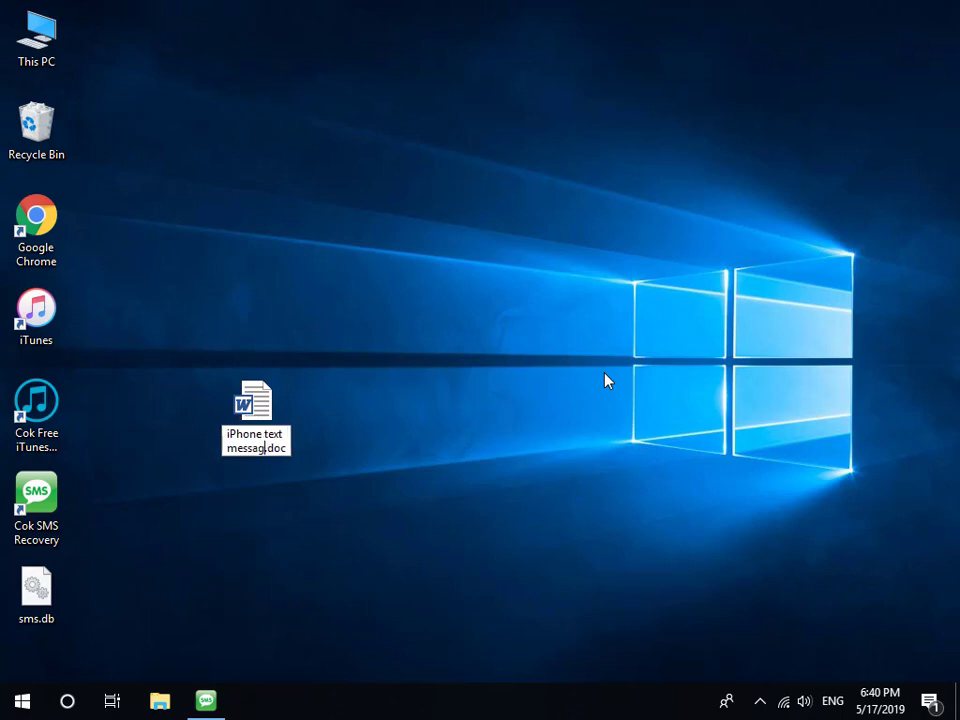
double_click(256, 414)
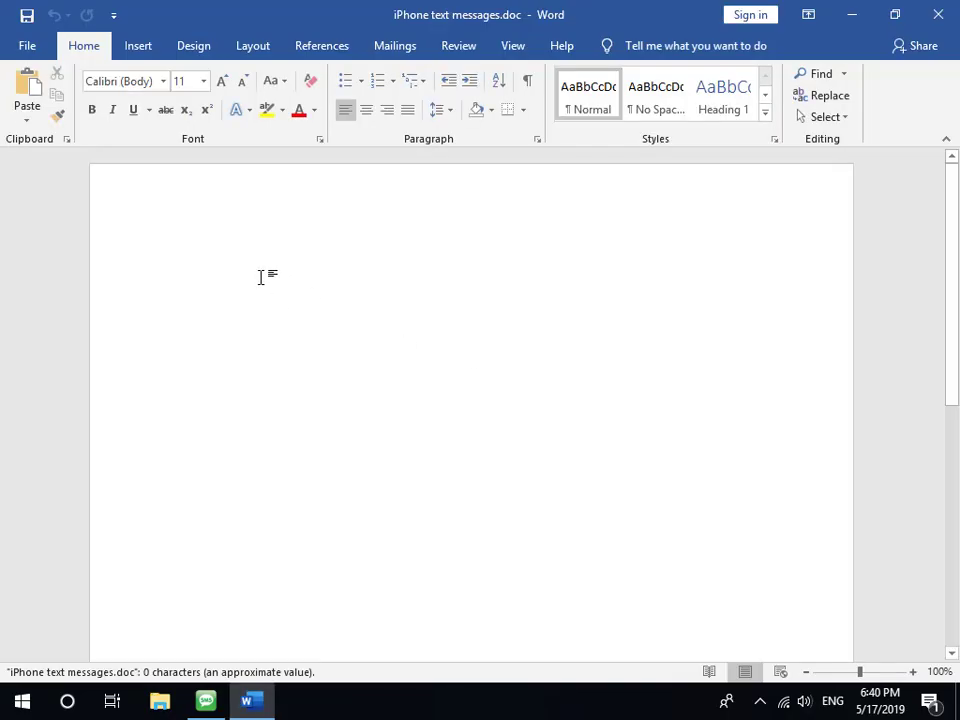
Paste the copied 2019-05-16 conversation into the page with Keep Source Formatting
right_click(260, 276)
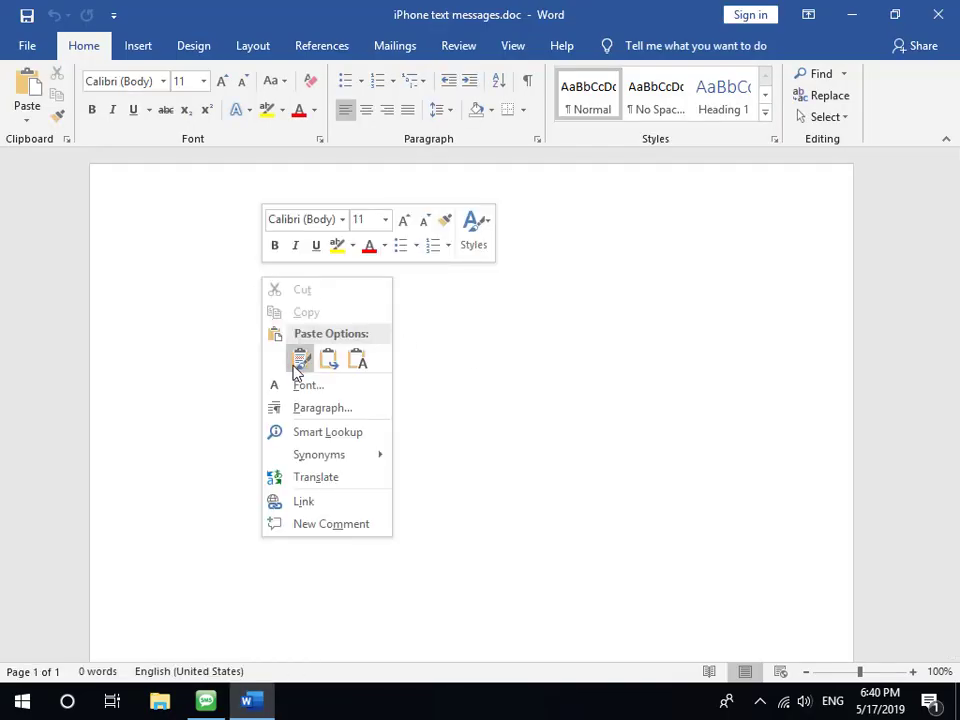
left_click(300, 360)
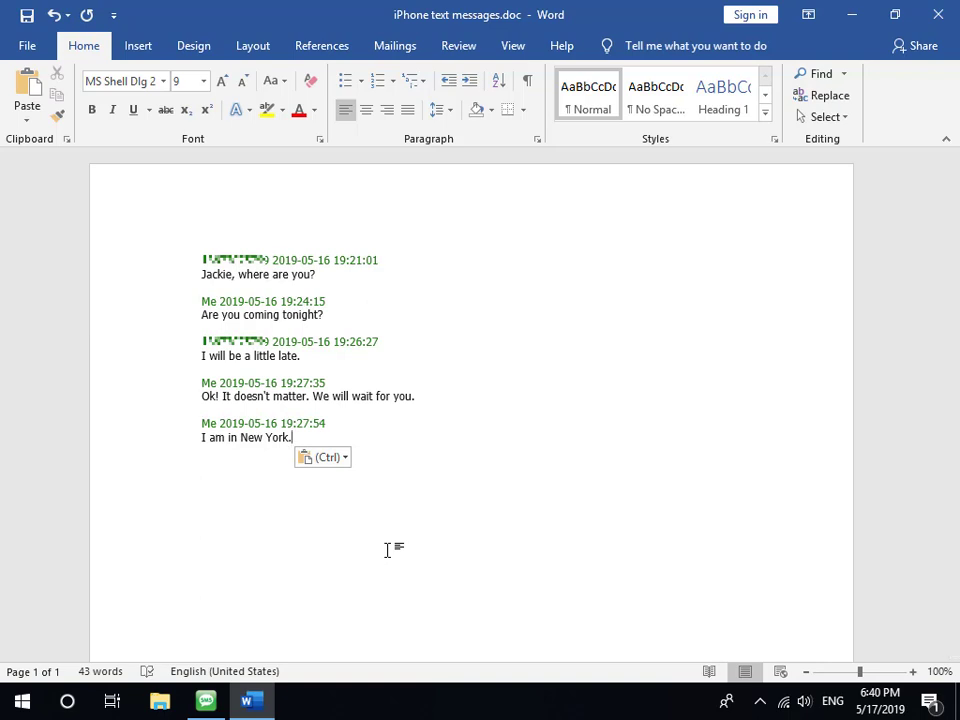
mouse_move(220, 160)
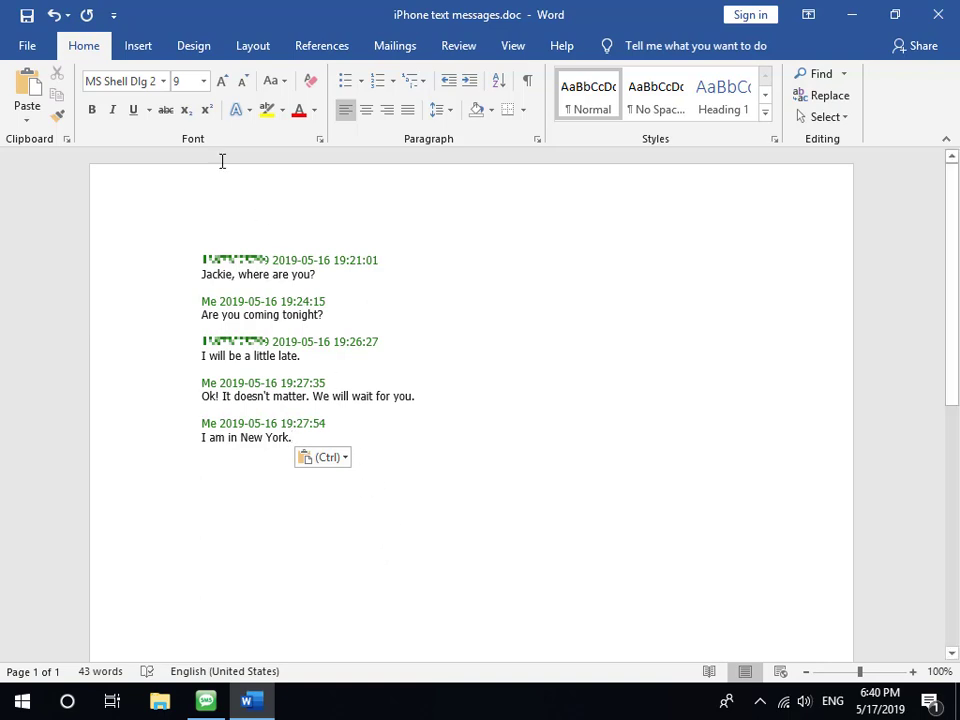